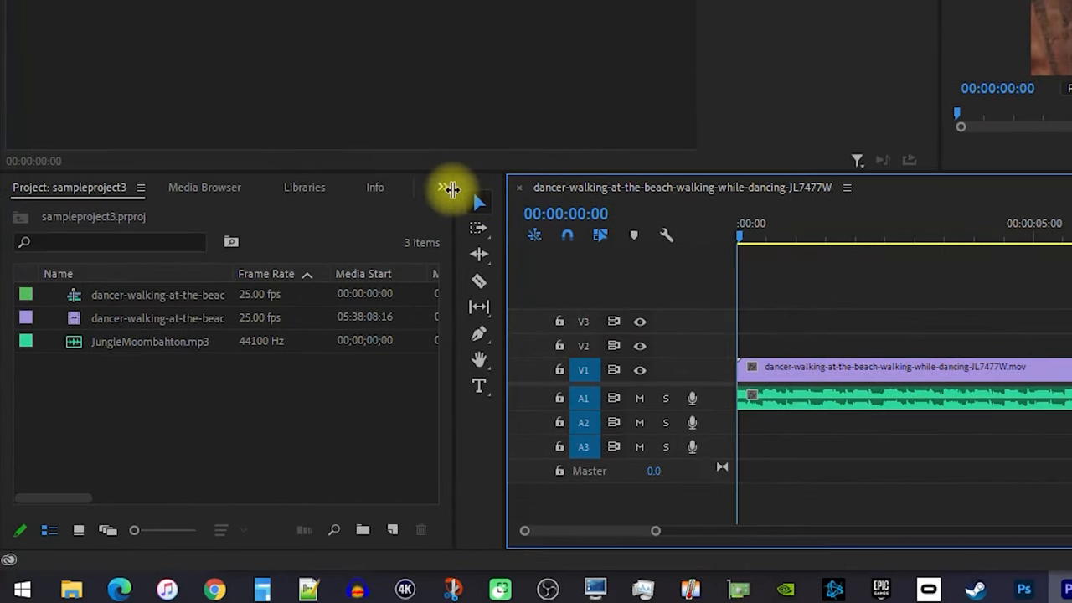
Step: Switch to the Effects panel and expand Audio Transitions to show the Crossfade options
left_click(443, 187)
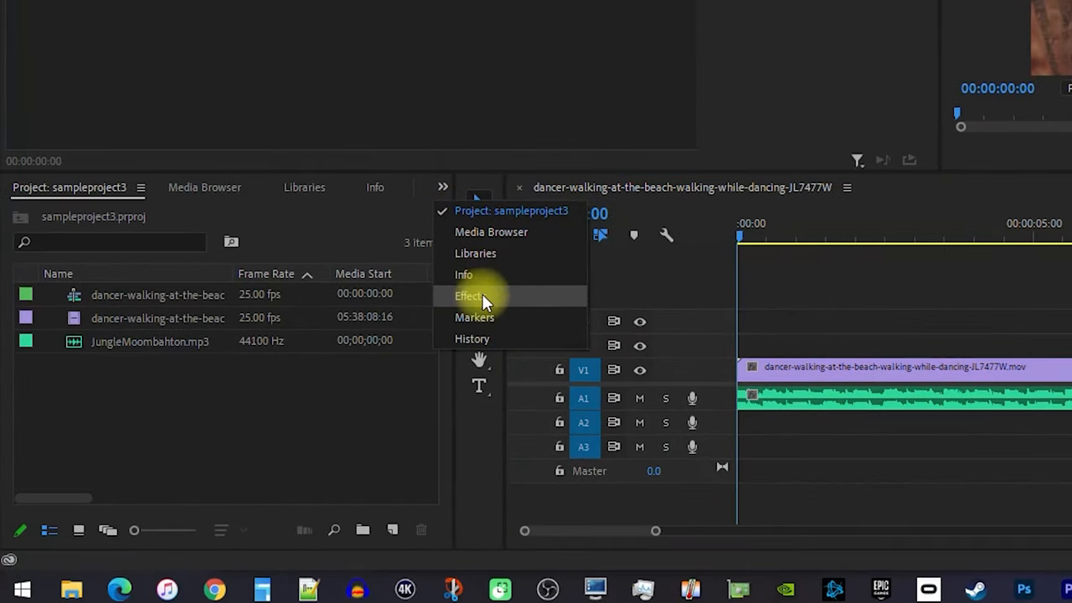
left_click(467, 295)
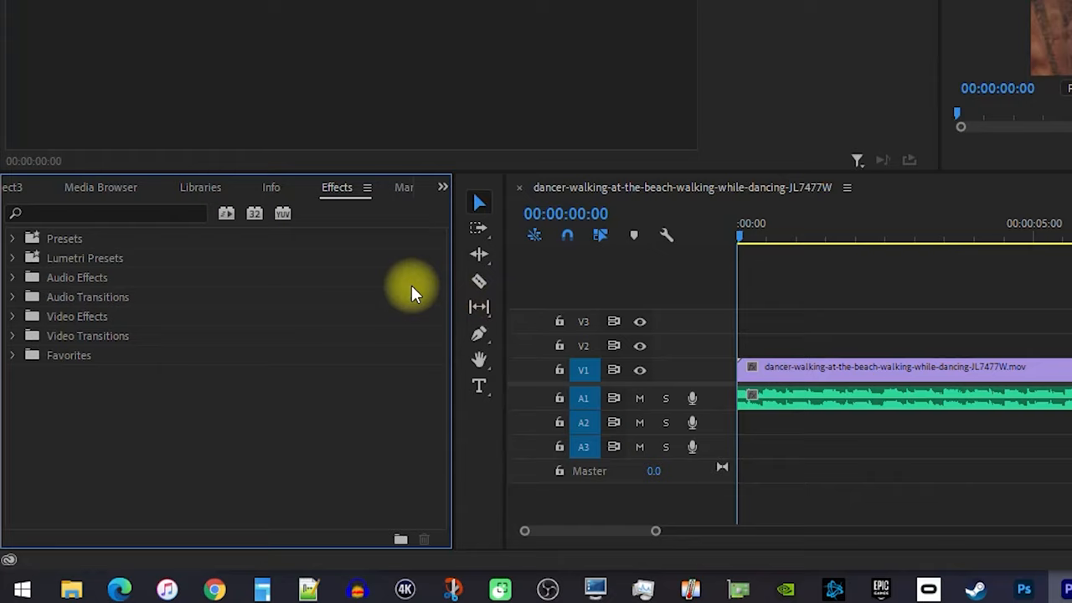
left_click(13, 297)
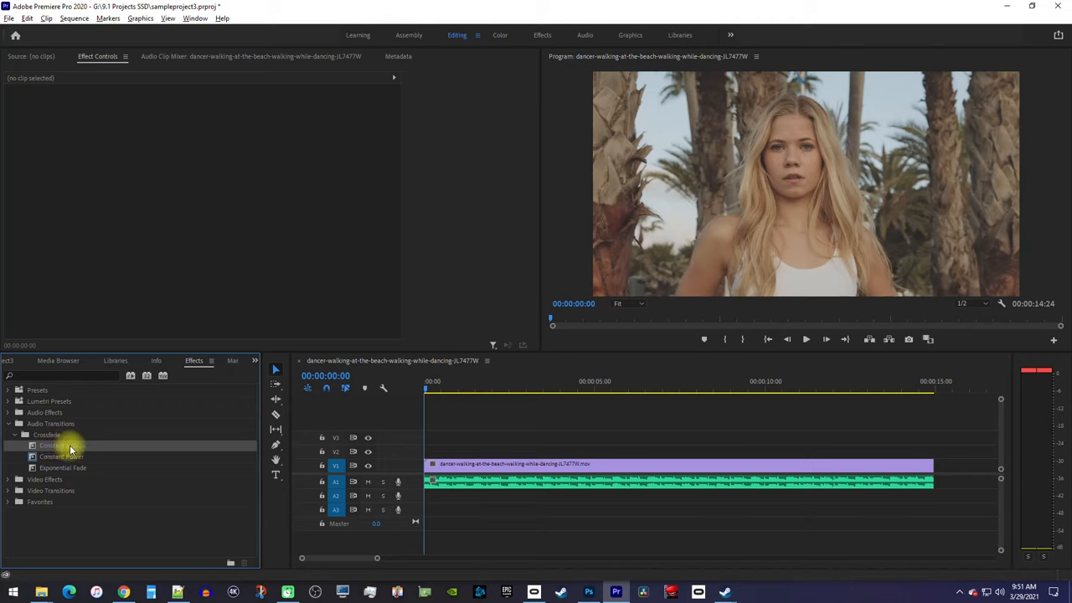
left_click_drag(67, 444, 676, 486)
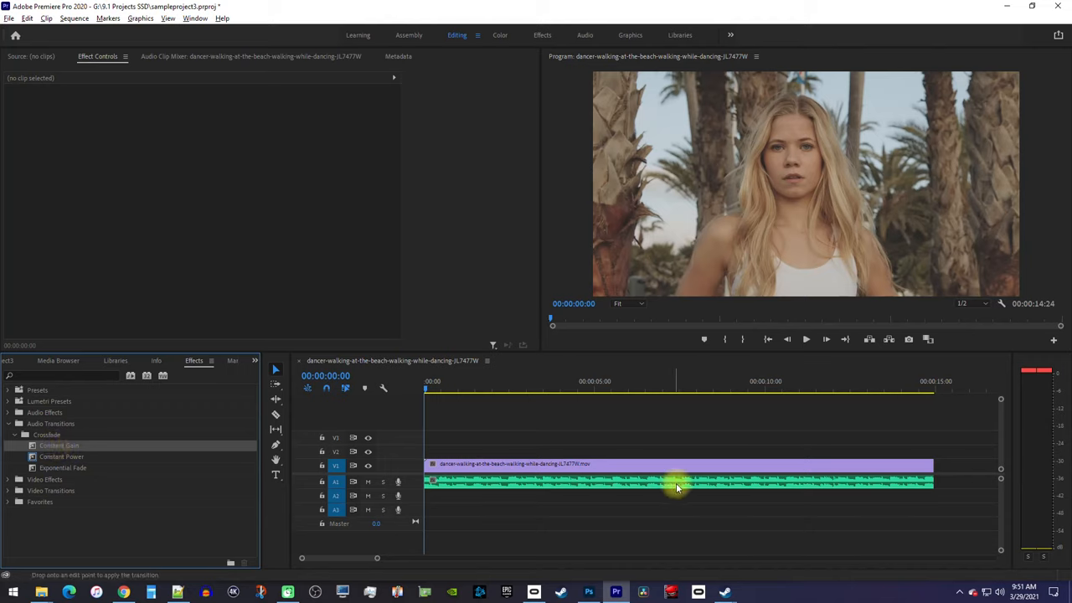
left_click_drag(676, 488, 934, 484)
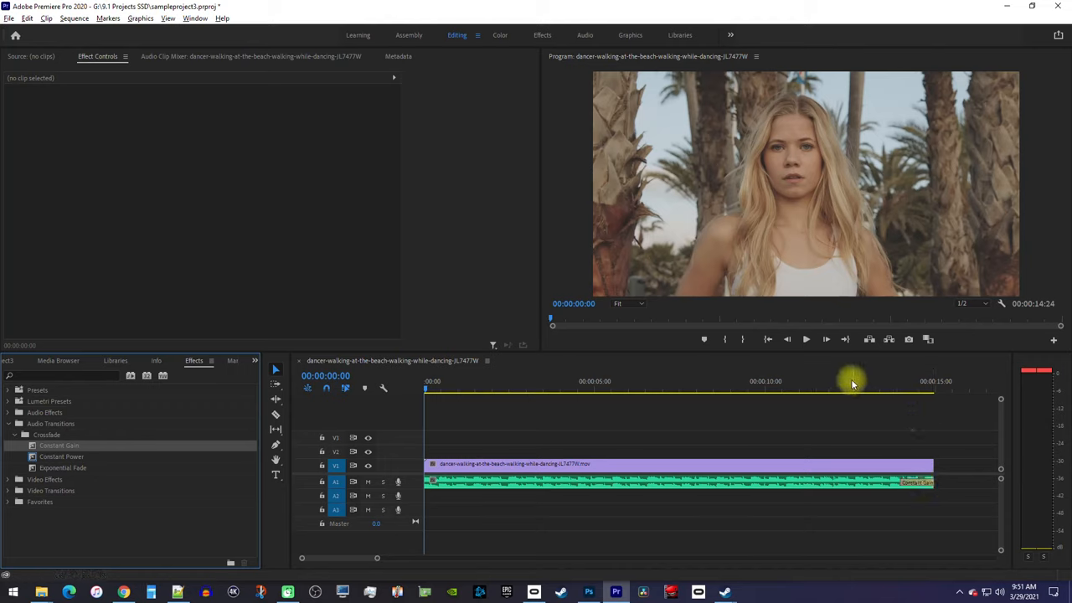
left_click(805, 339)
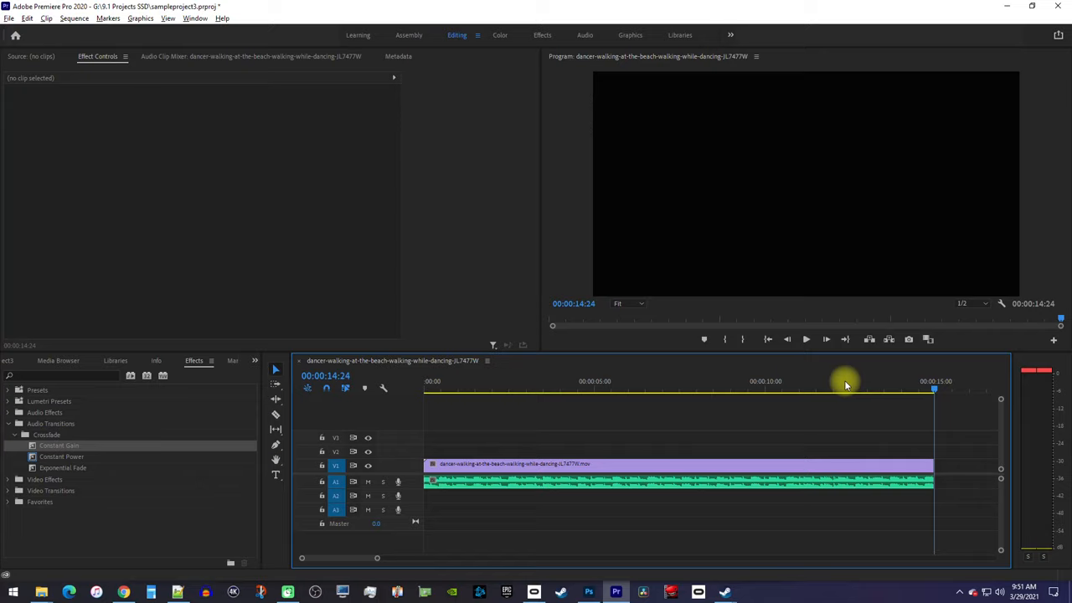
mouse_move(218, 409)
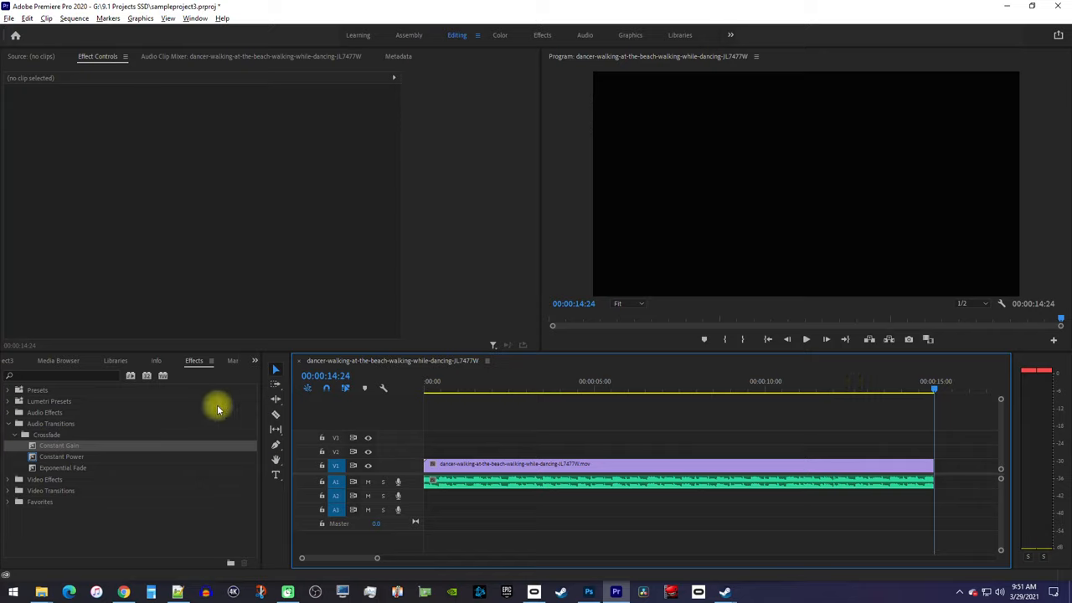
left_click(61, 456)
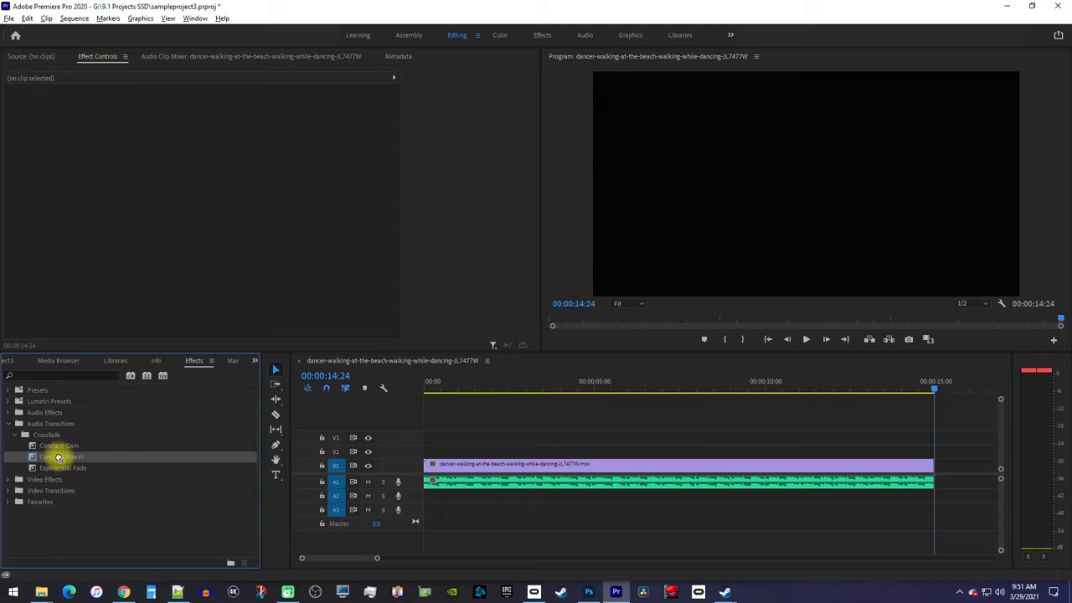
left_click_drag(58, 456, 818, 490)
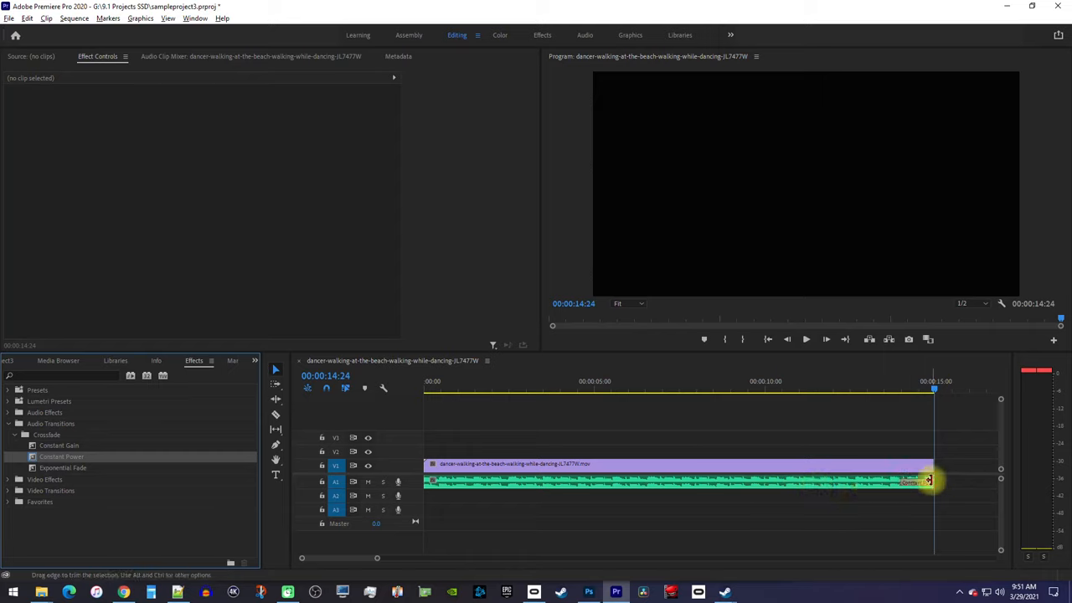
left_click(820, 386)
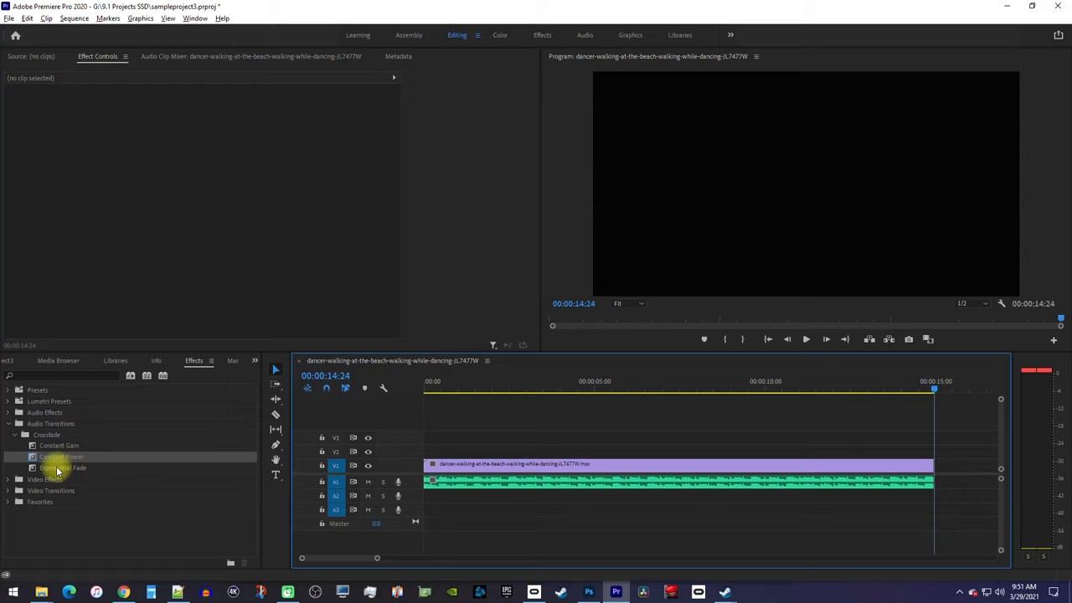
Step: Apply Exponential Fade to the A1 clip's end and move the playhead near 12 seconds
left_click(59, 467)
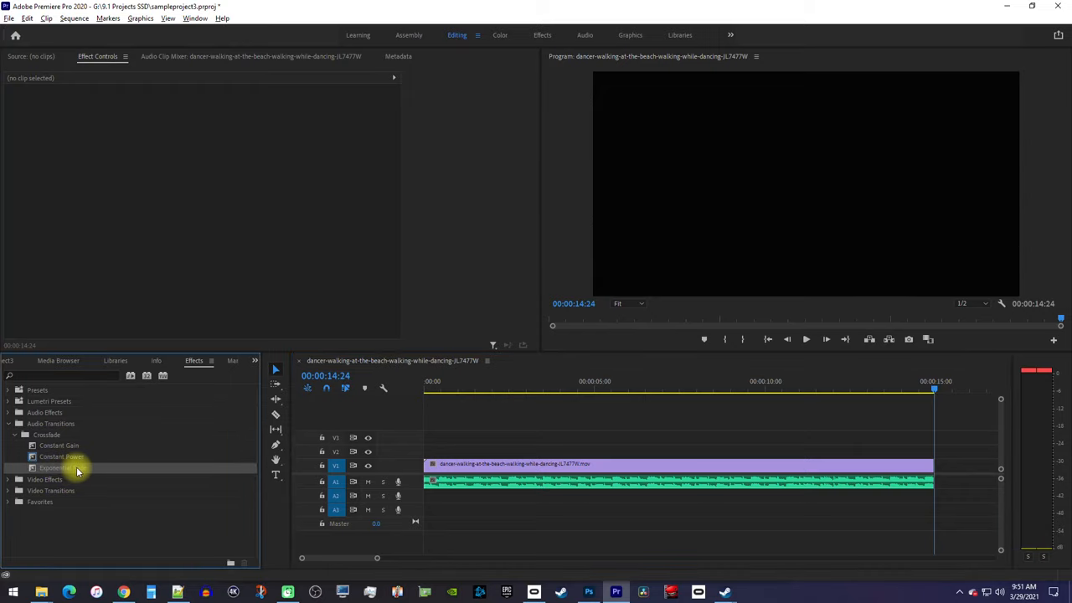
left_click_drag(76, 469, 778, 489)
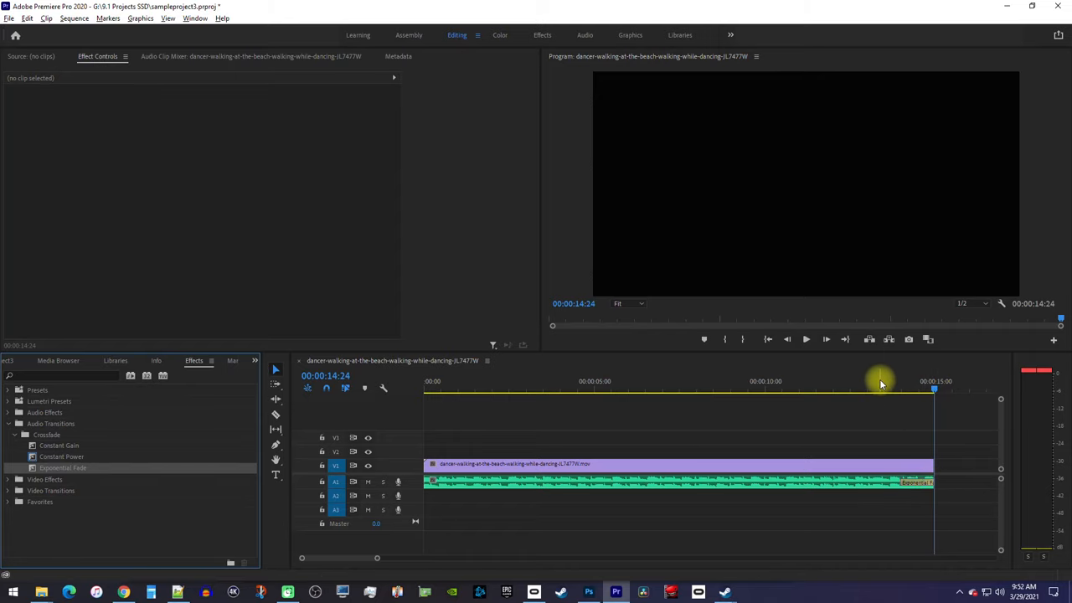
left_click(838, 387)
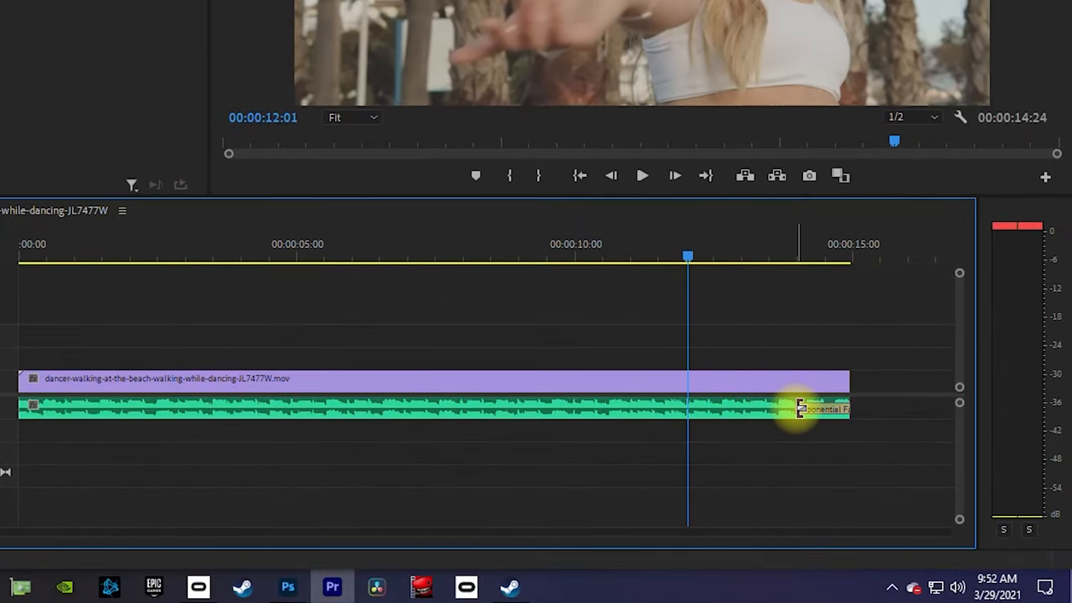
Step: Drag the Exponential Fade's left edge leftward so the fade starts earlier
left_click_drag(800, 408, 732, 409)
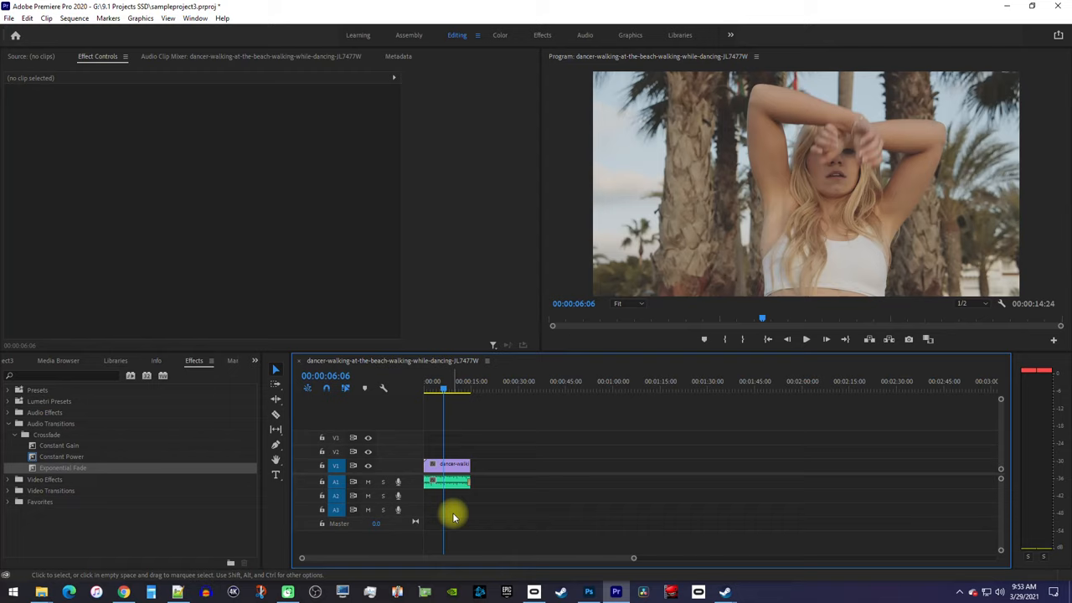
mouse_move(460, 496)
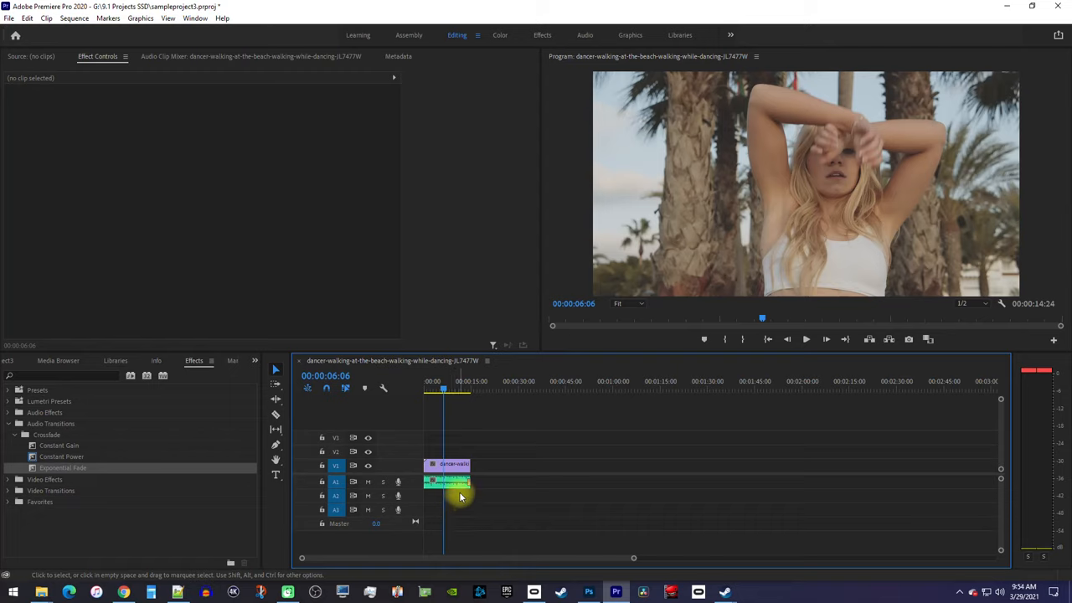
mouse_move(465, 490)
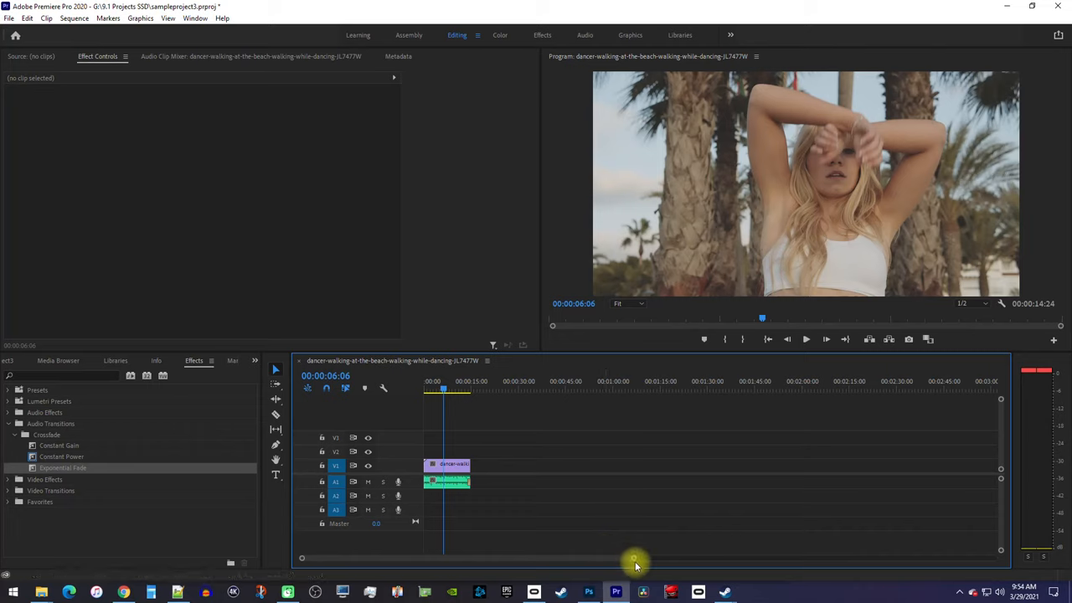
Step: Drag the timeline zoom scrollbar handle to zoom in on the clip
left_click_drag(635, 558, 531, 558)
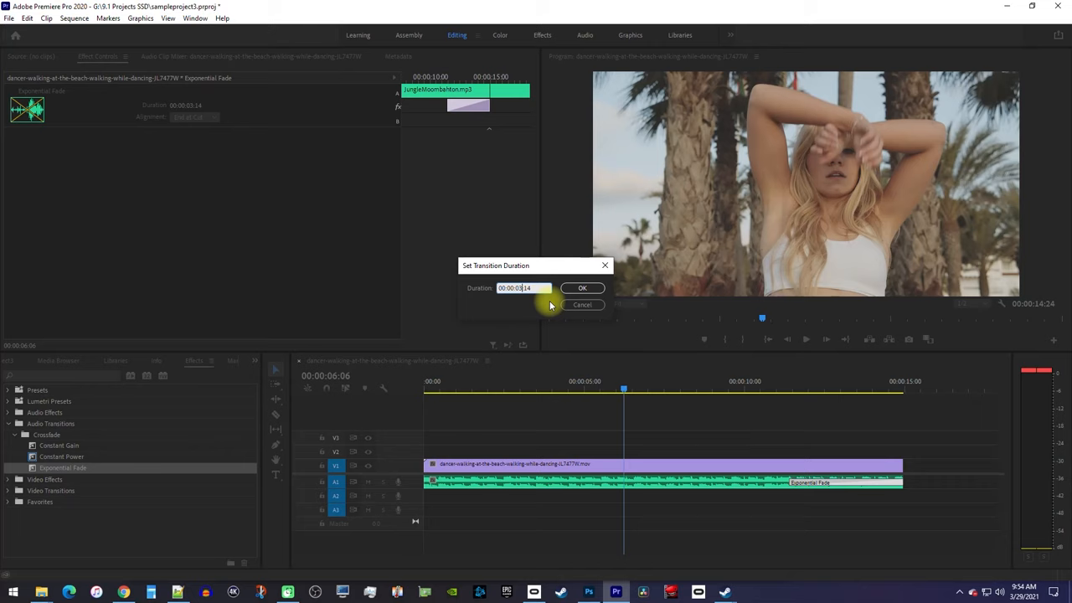
Step: Confirm a 00:00:04:14 duration for the ending Exponential Fade
left_click(582, 288)
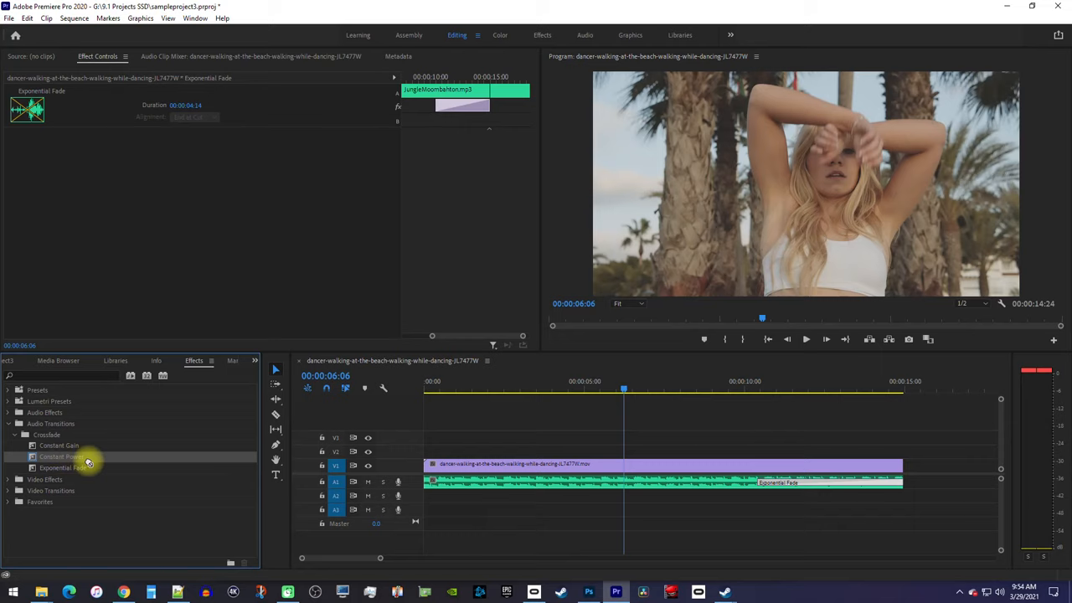
Step: Apply the Constant Power crossfade to the start of the A1 dancer clip
left_click_drag(61, 457, 432, 484)
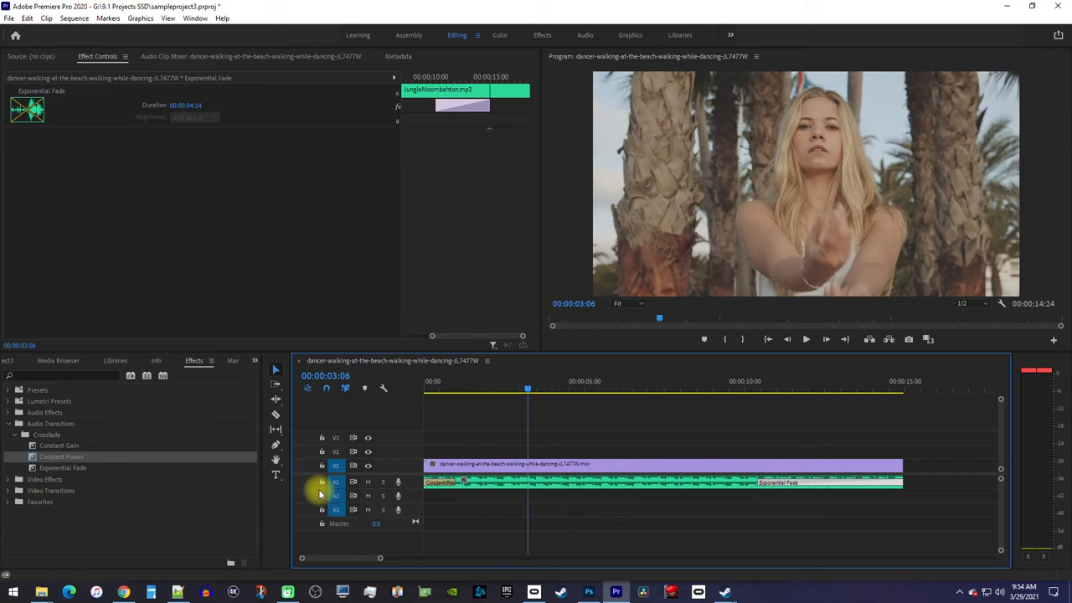
mouse_move(320, 486)
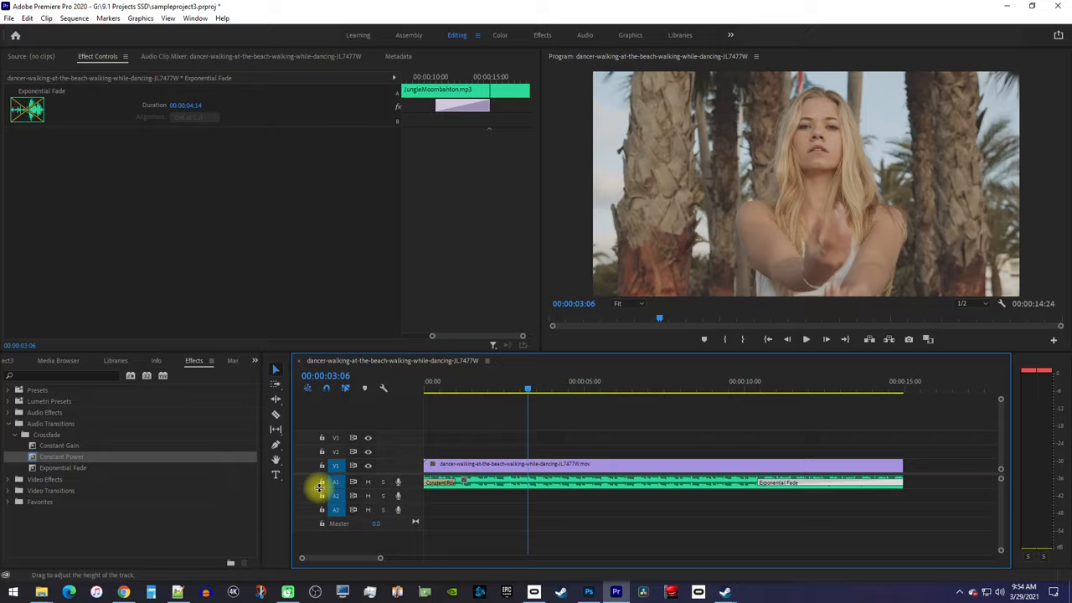